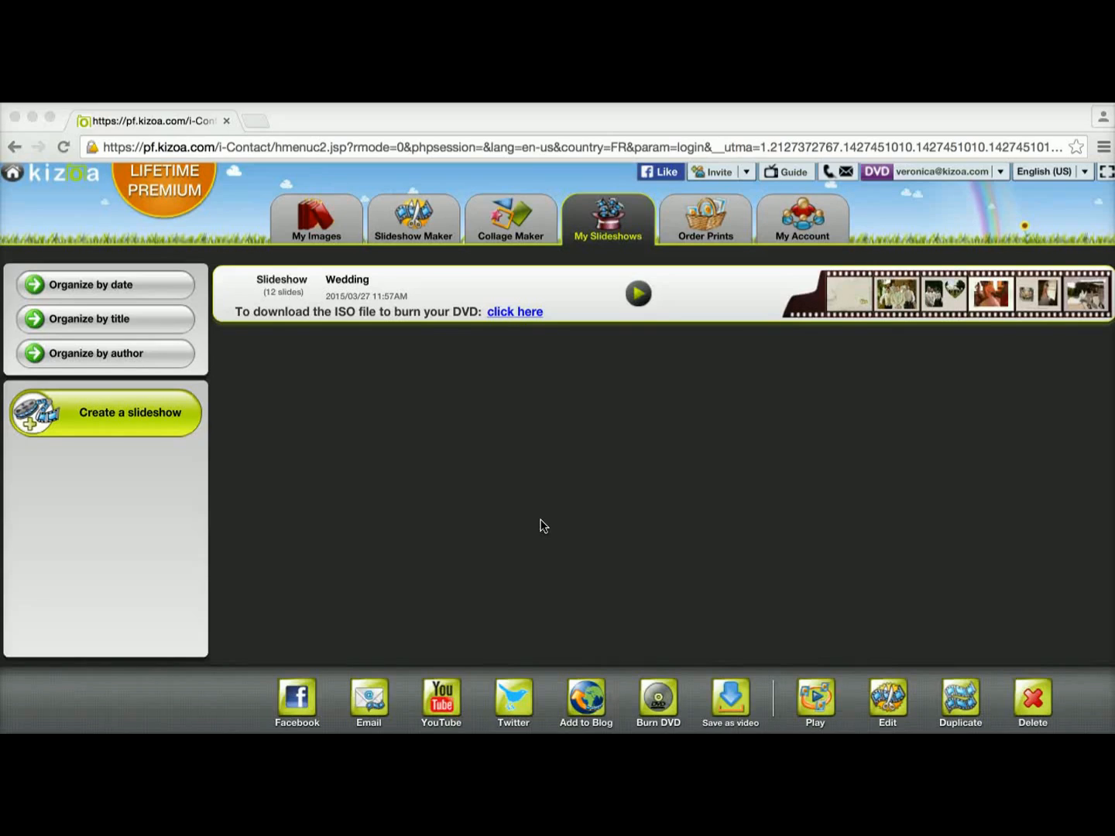
{"action": "mouse_move", "coordinate": [649, 375]}
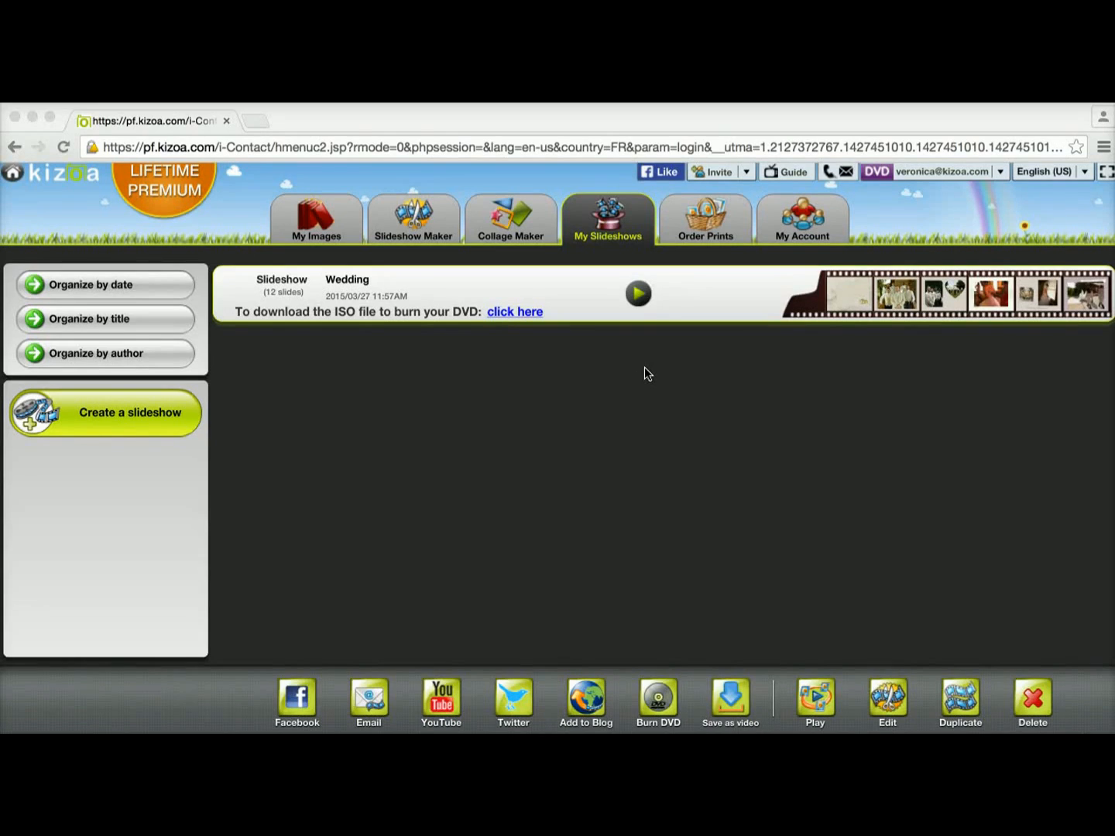
{"action": "mouse_move", "coordinate": [597, 373]}
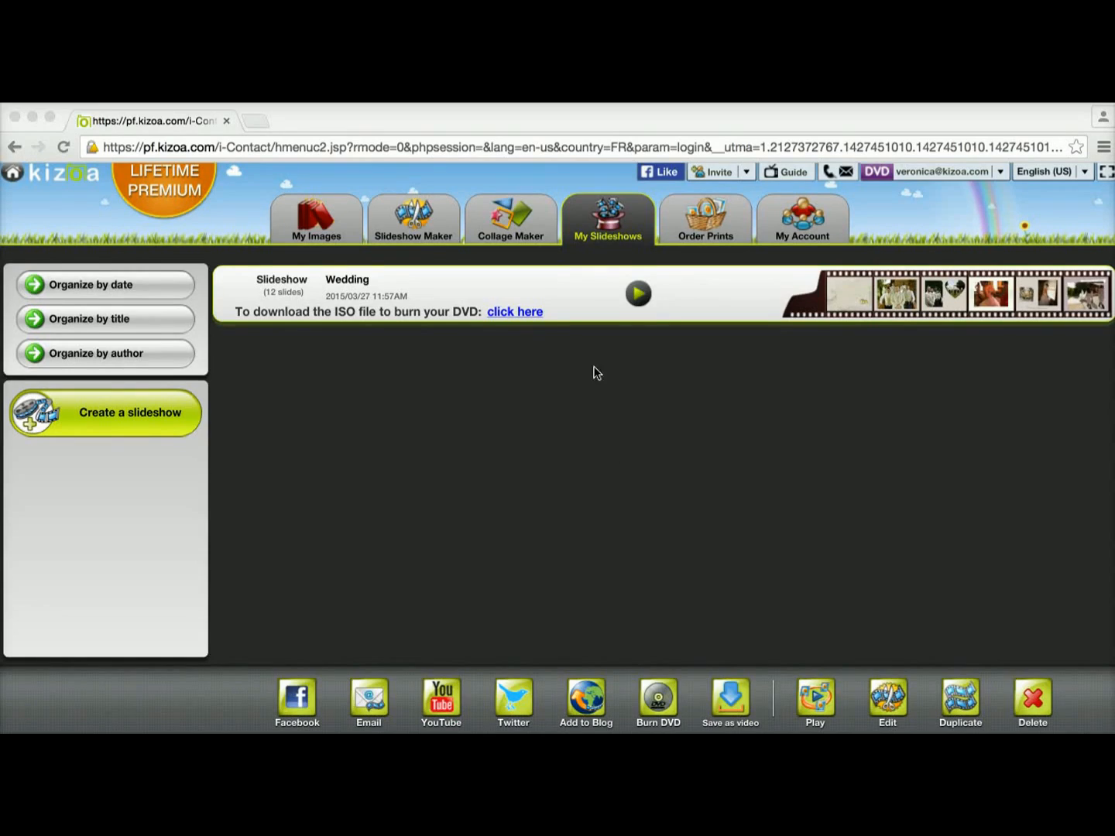
{"action": "mouse_move", "coordinate": [579, 313]}
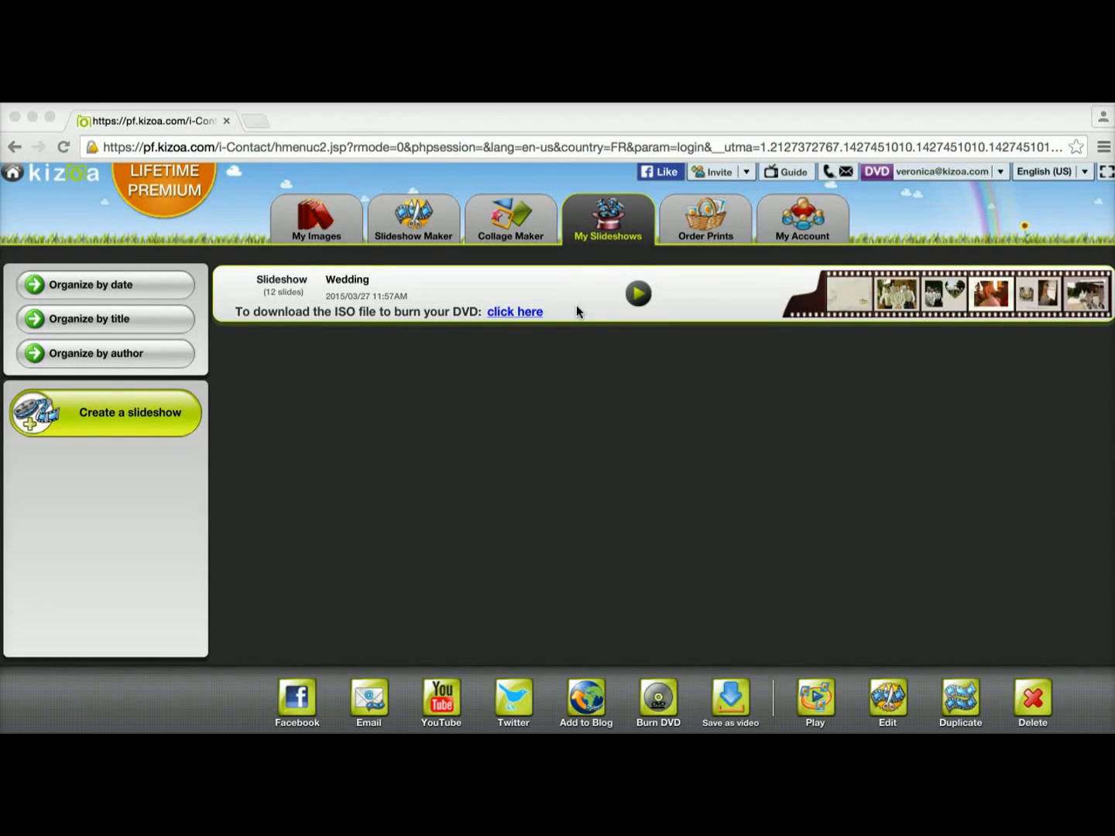
{"action": "mouse_move", "coordinate": [649, 649]}
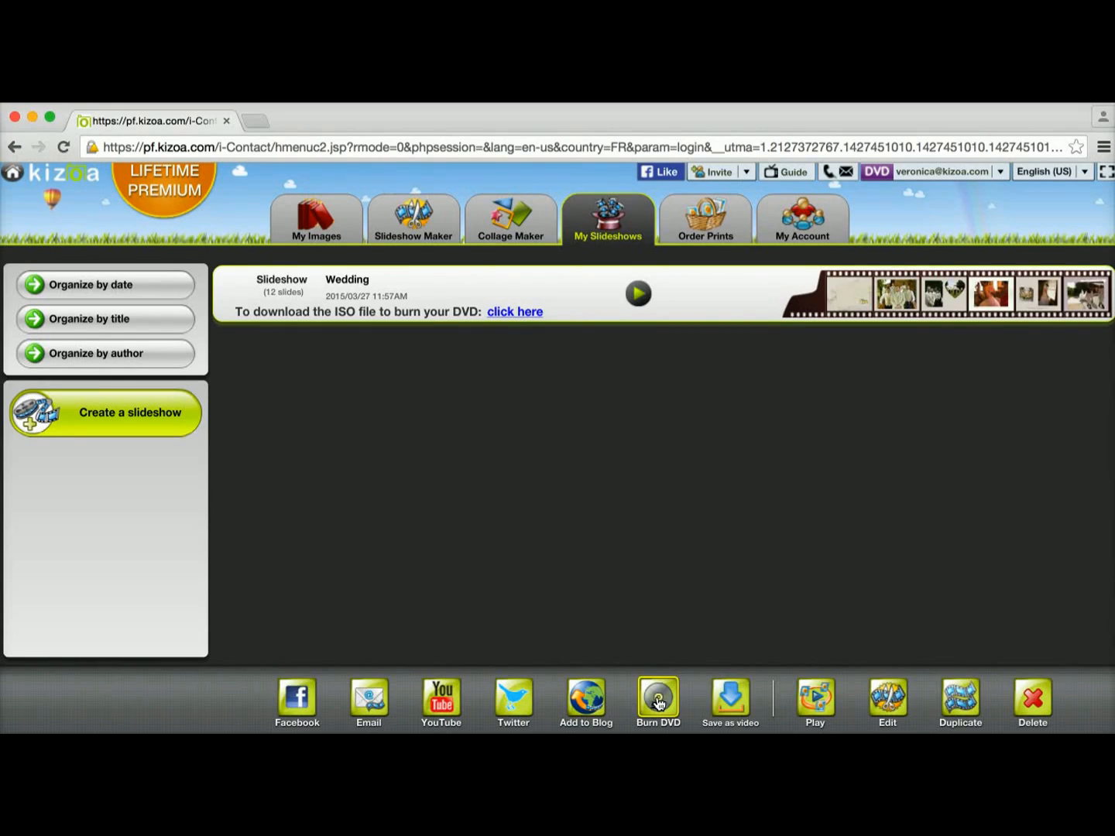
{"action": "mouse_move", "coordinate": [696, 472]}
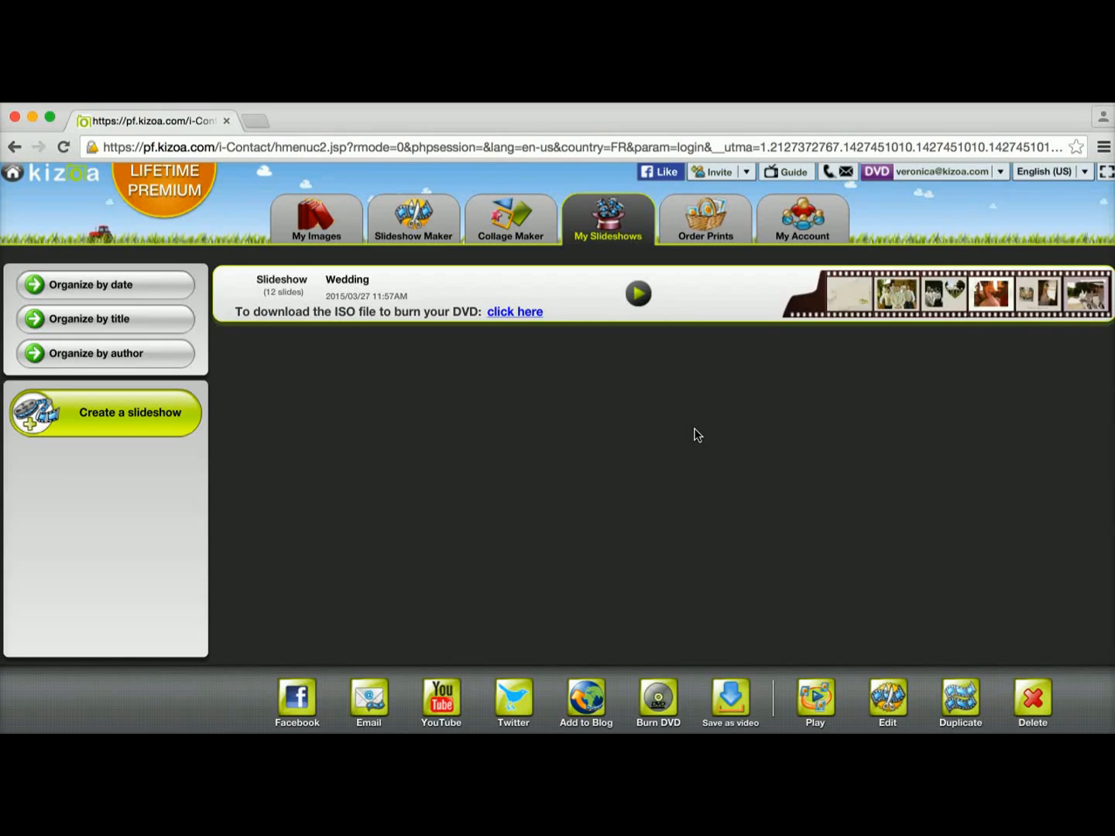
{"action": "mouse_move", "coordinate": [611, 366]}
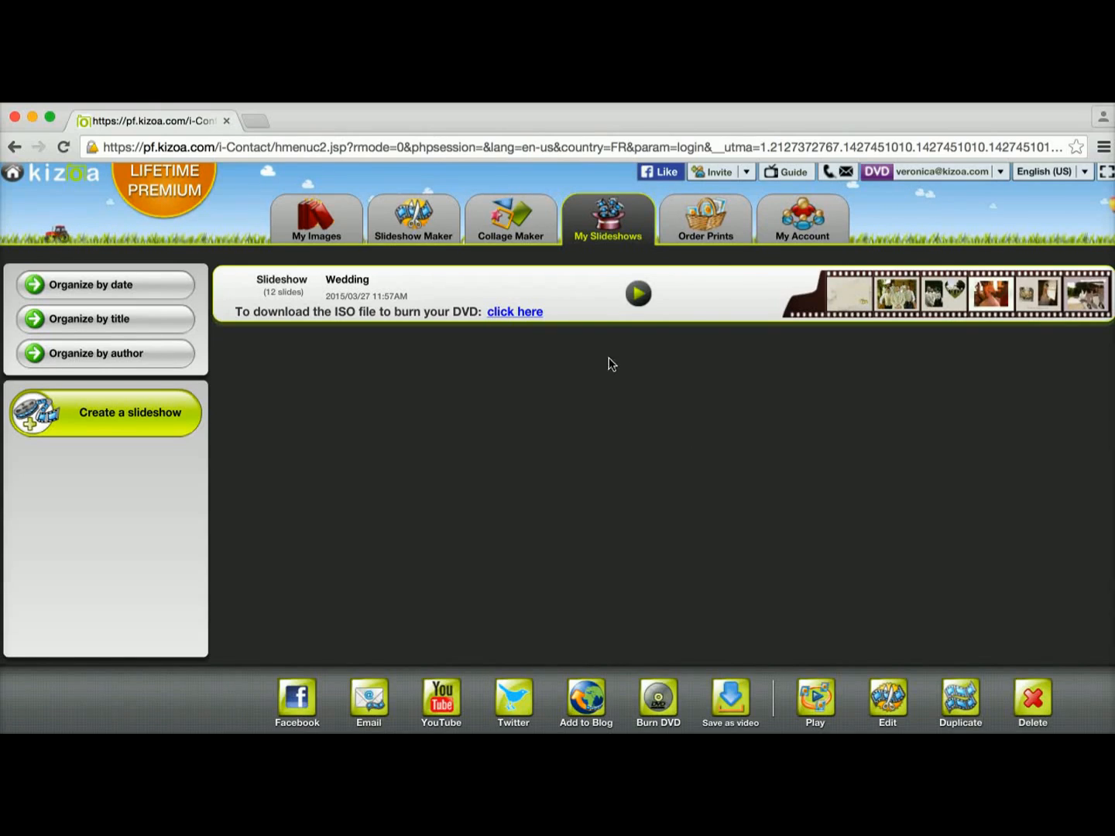
Show the My Account orders listing the completed DVD NTSC request for the Wedding slideshow.
{"action": "left_click", "coordinate": [802, 220]}
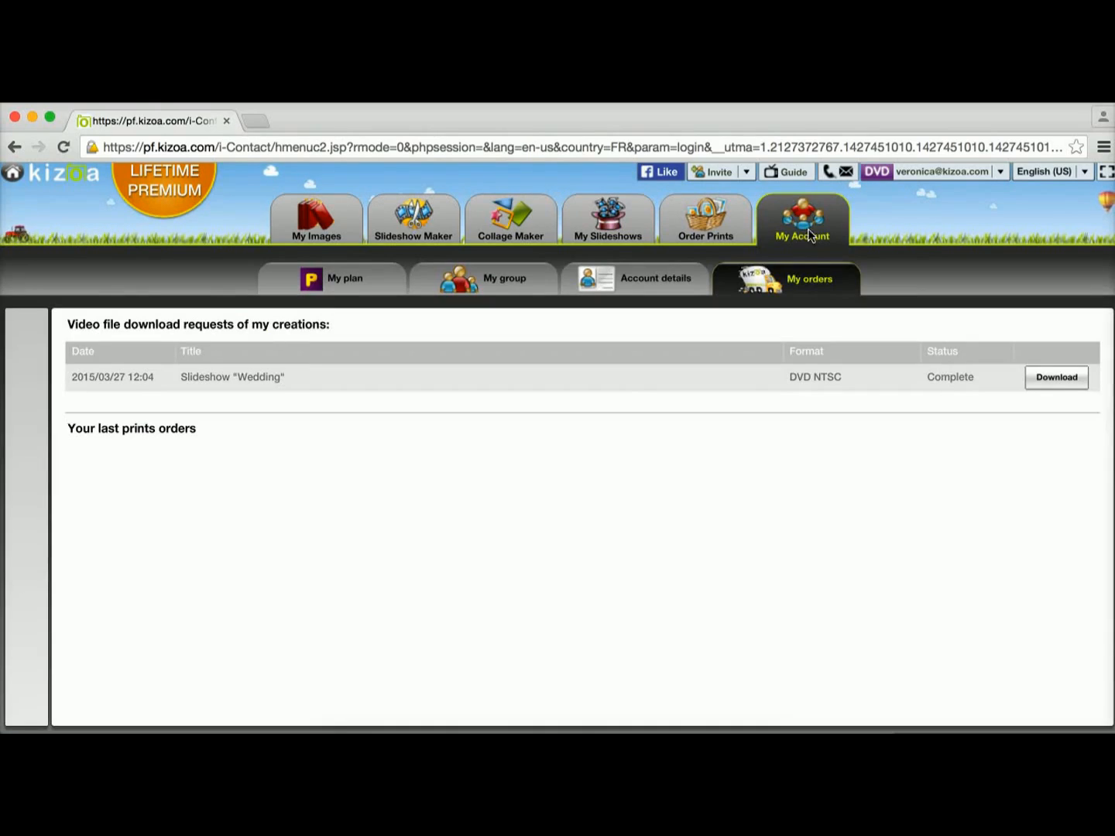
{"action": "mouse_move", "coordinate": [751, 384]}
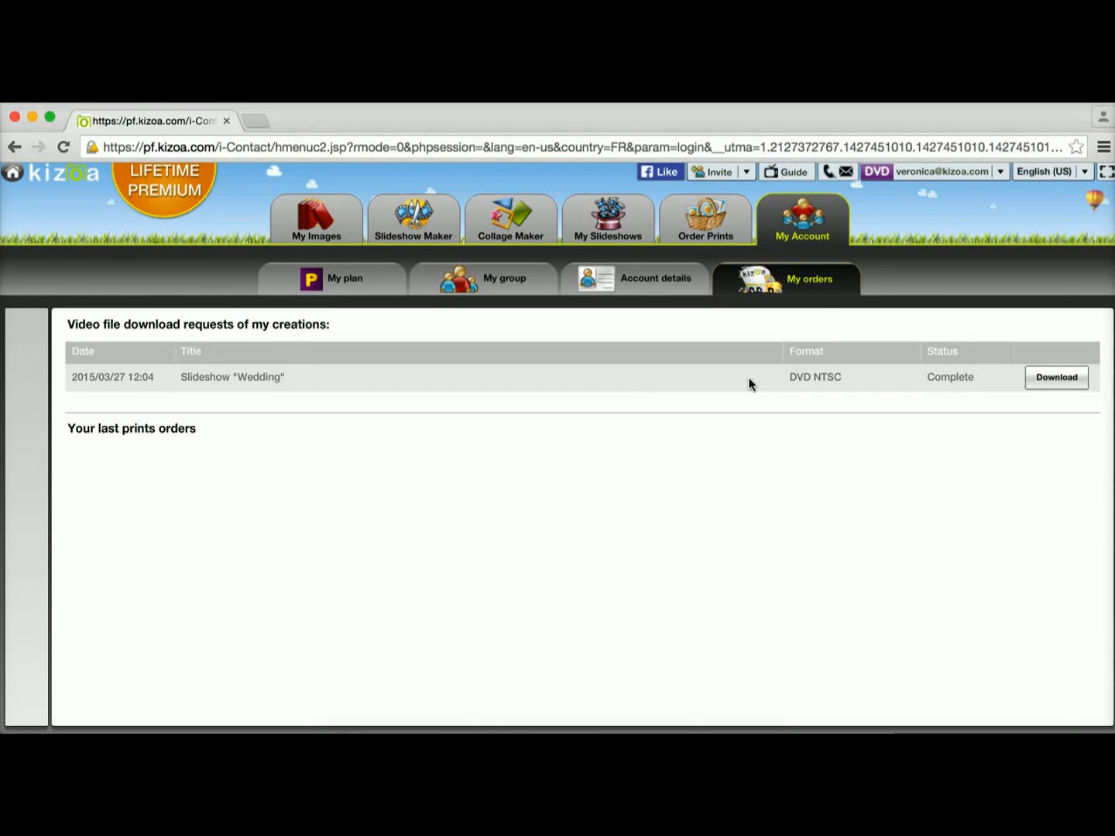
{"action": "mouse_move", "coordinate": [761, 393]}
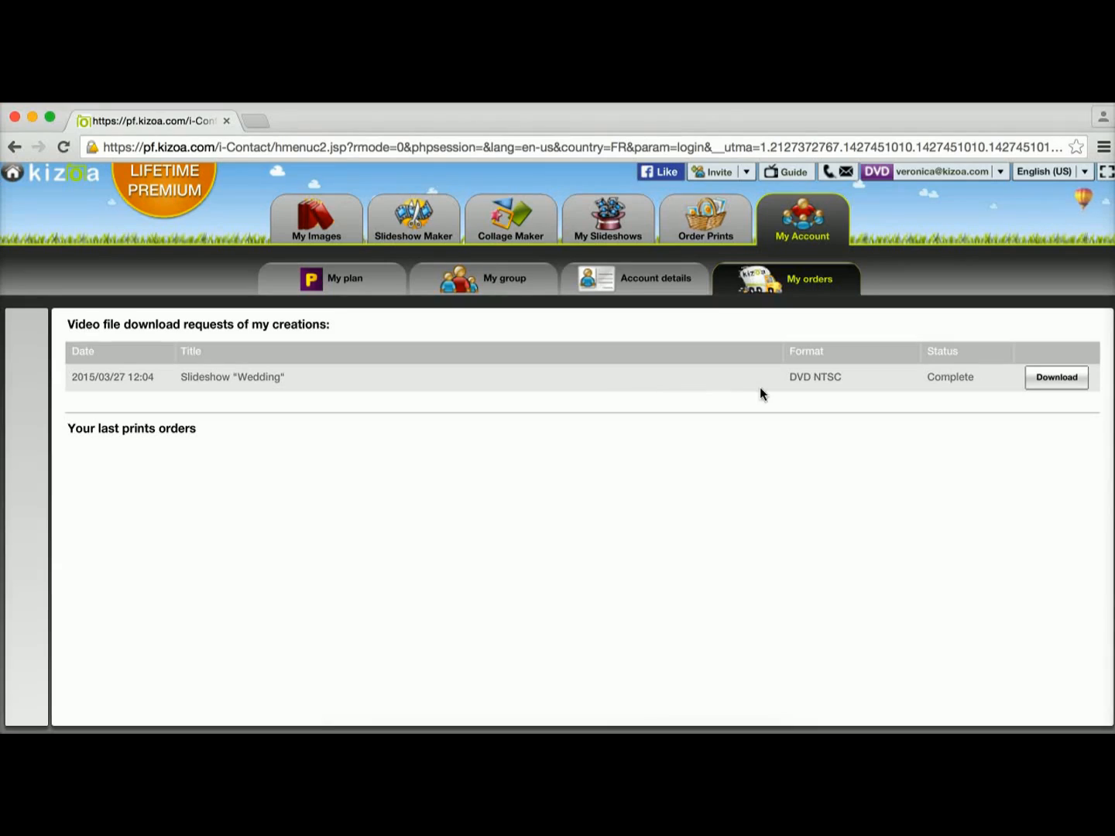
{"action": "mouse_move", "coordinate": [404, 384]}
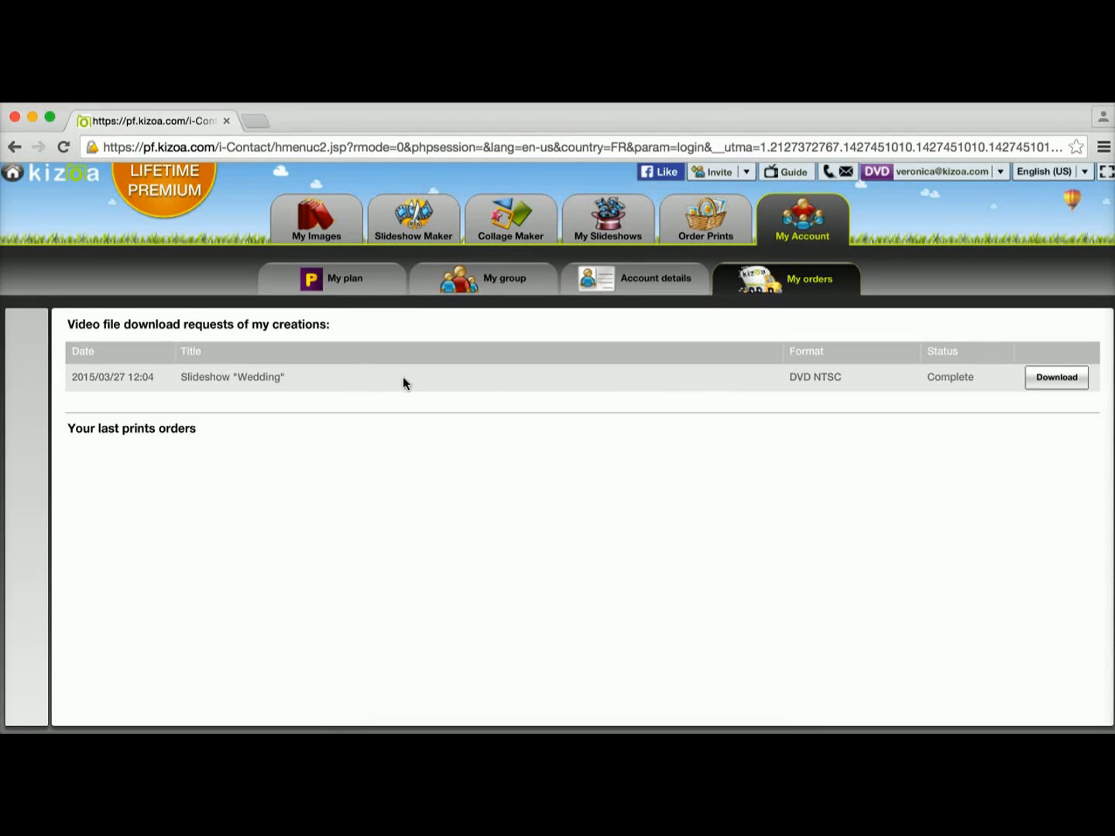
{"action": "mouse_move", "coordinate": [952, 380]}
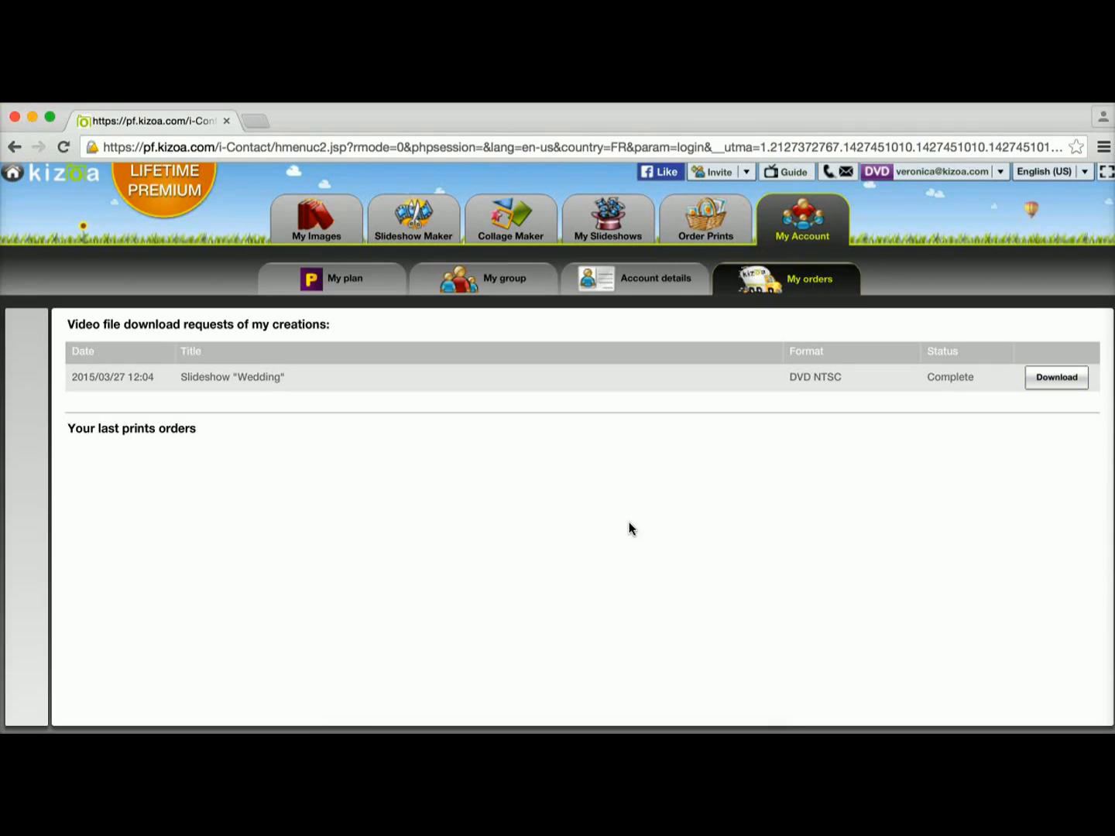
{"action": "mouse_move", "coordinate": [342, 740]}
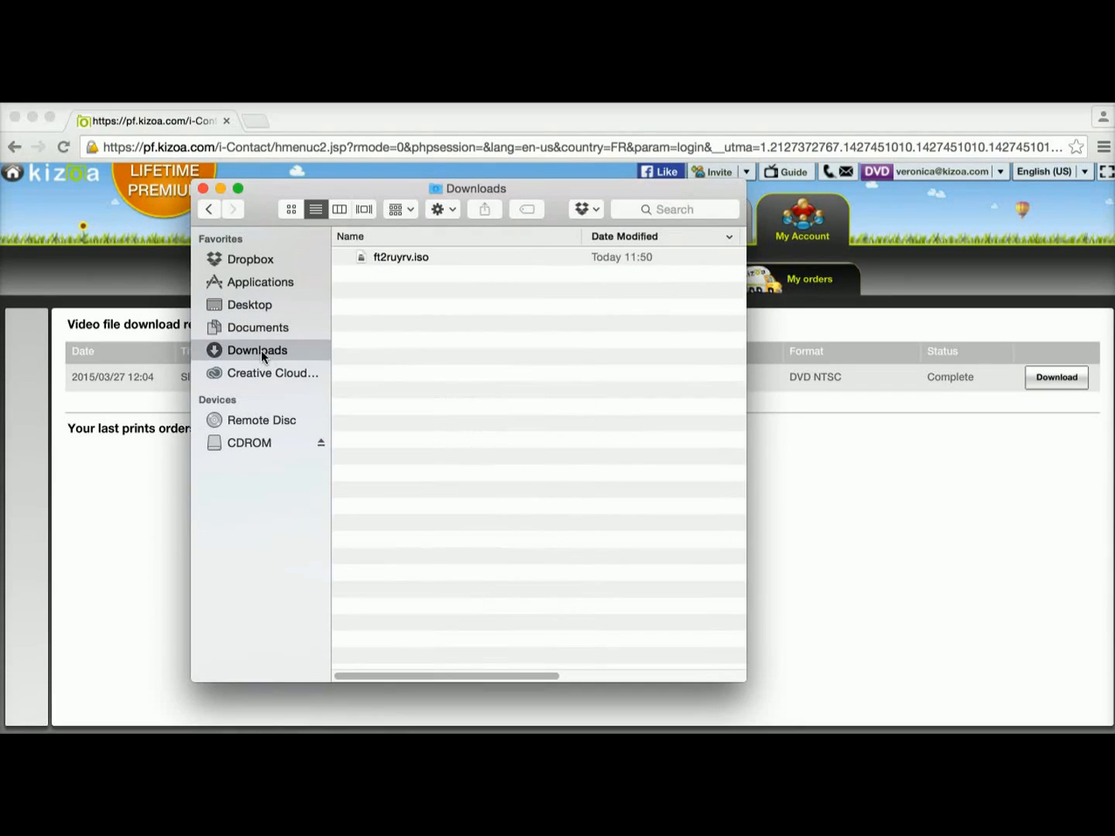
Pick out the downloaded ft2ruyrv.iso in Downloads, then show the Applications folder.
{"action": "left_click", "coordinate": [401, 257]}
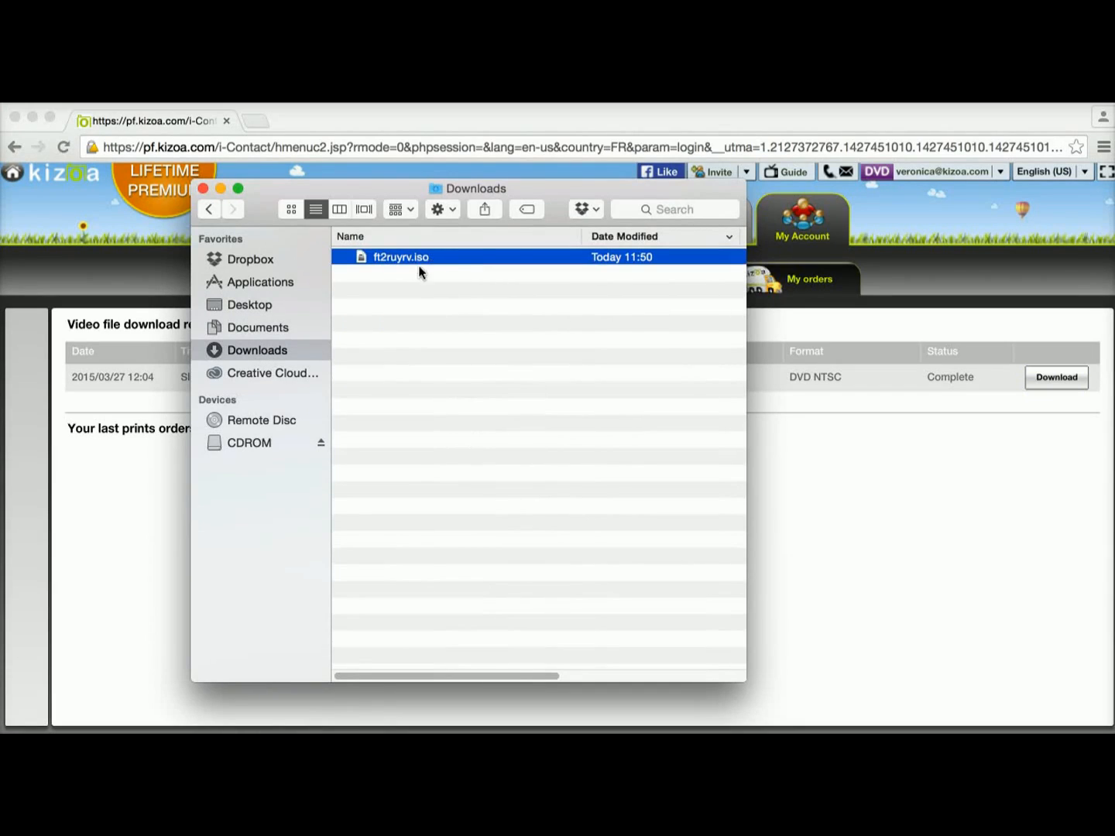
{"action": "mouse_move", "coordinate": [619, 332]}
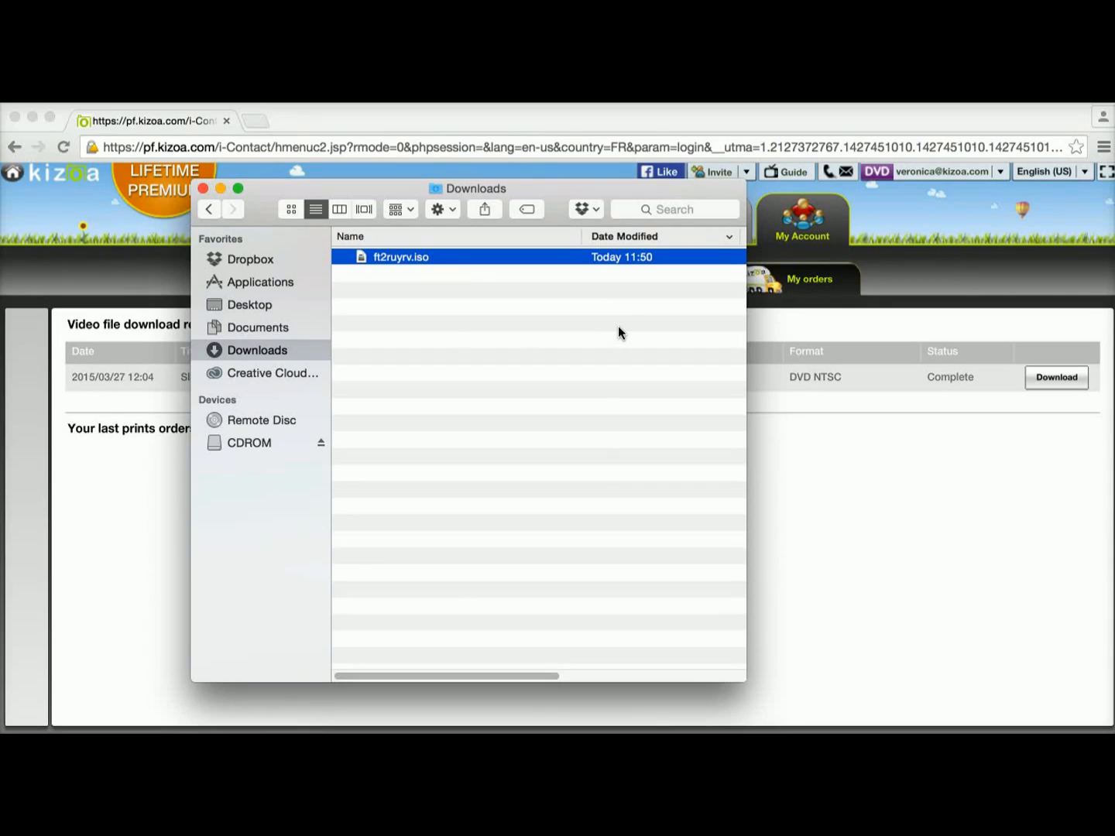
{"action": "mouse_move", "coordinate": [483, 322]}
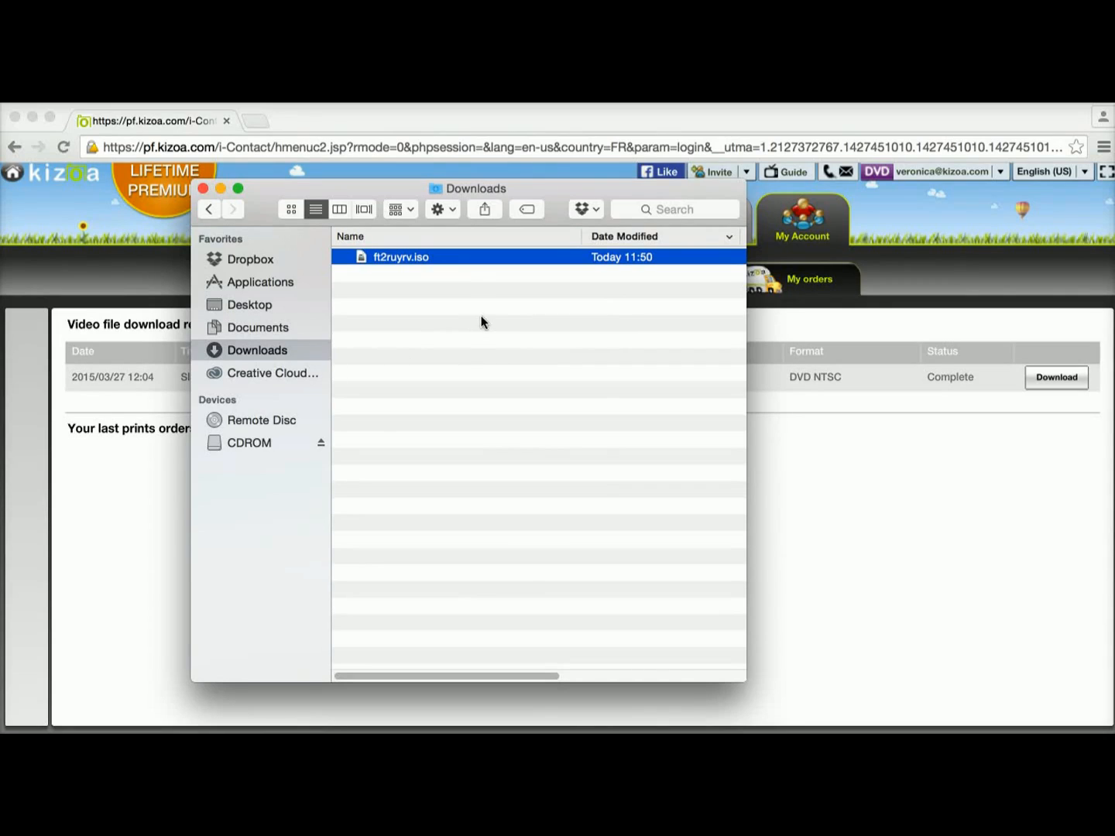
{"action": "mouse_move", "coordinate": [489, 319]}
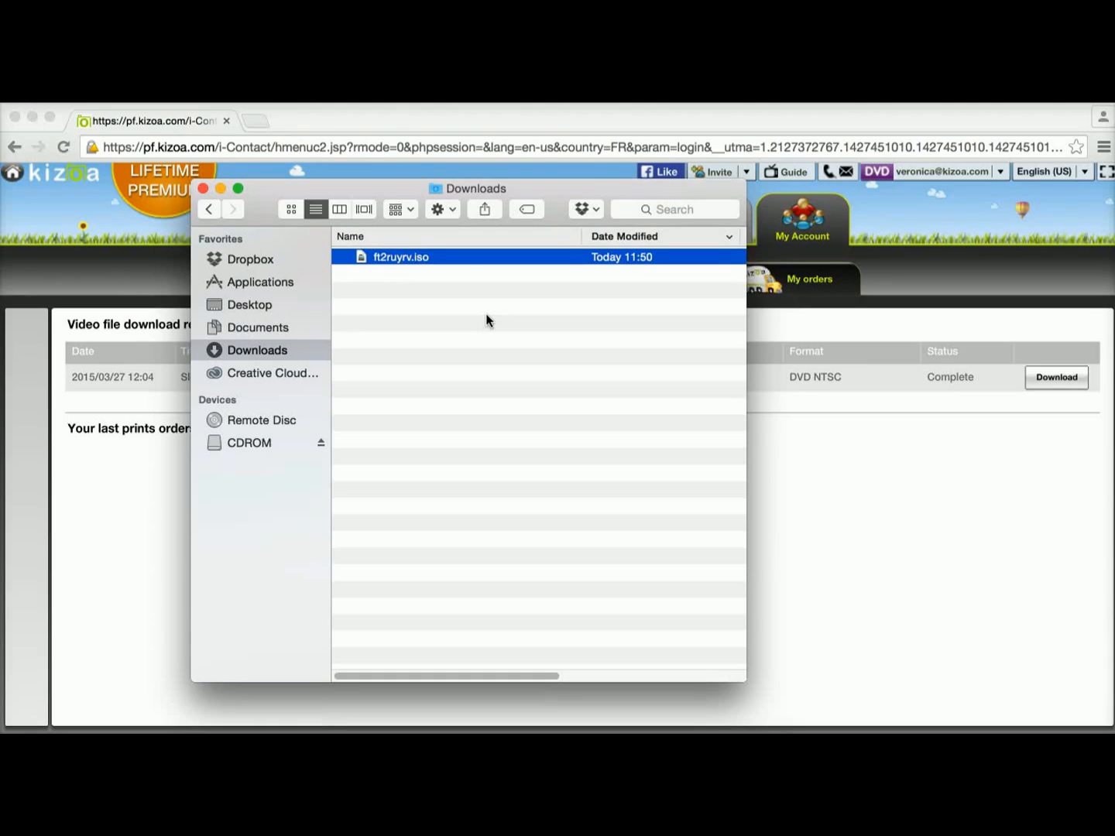
{"action": "left_click", "coordinate": [260, 282]}
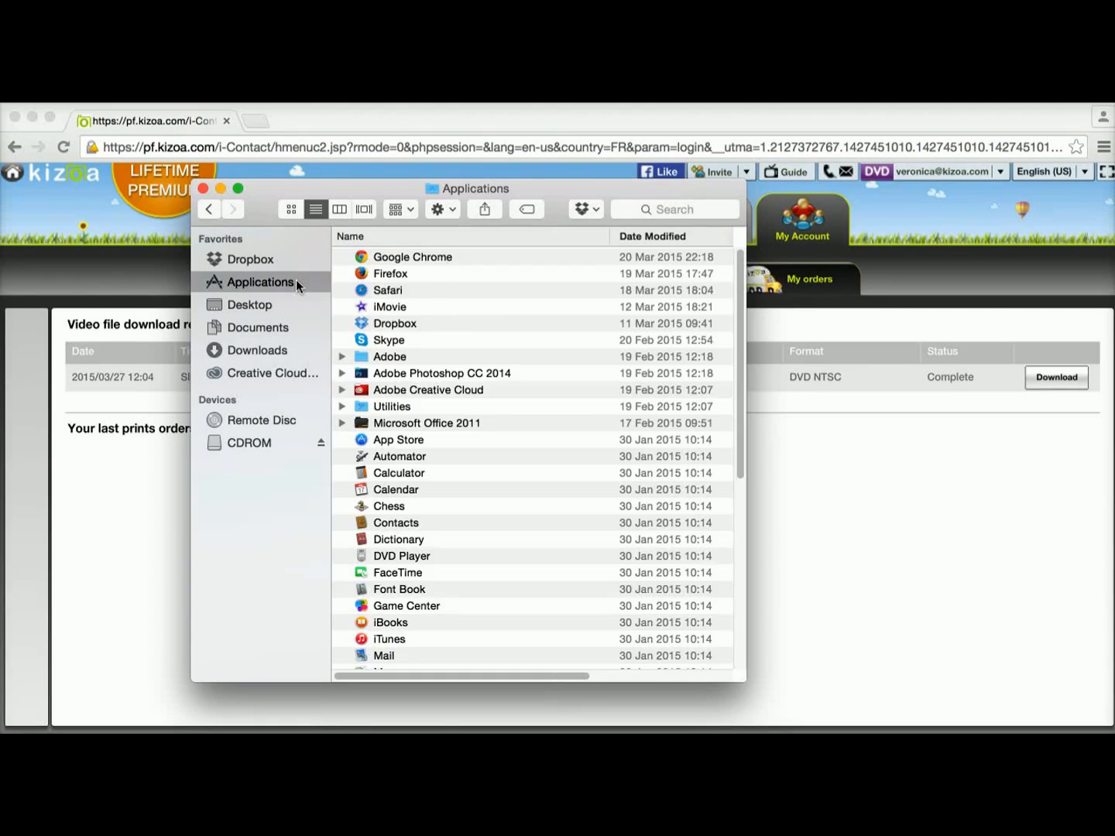
Search Finder for "disk utility" and choose the Disk Utility application result.
{"action": "left_click", "coordinate": [669, 209]}
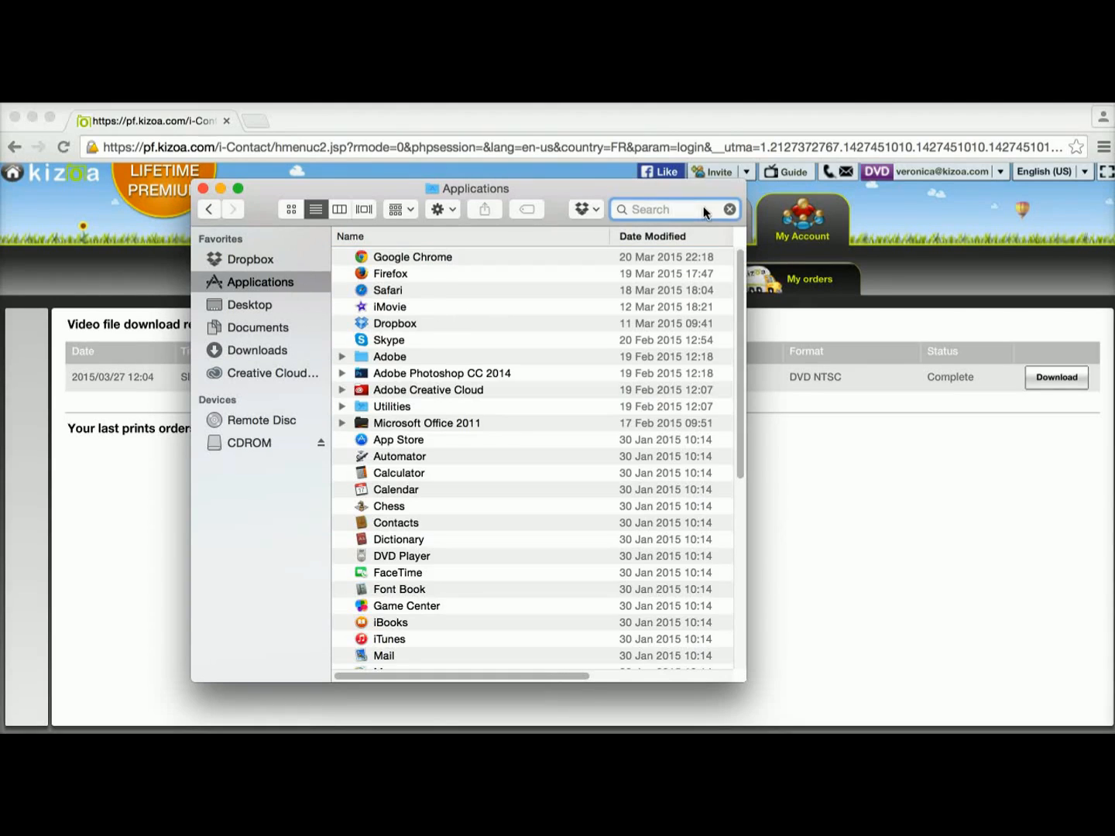
{"action": "type", "text": "d"}
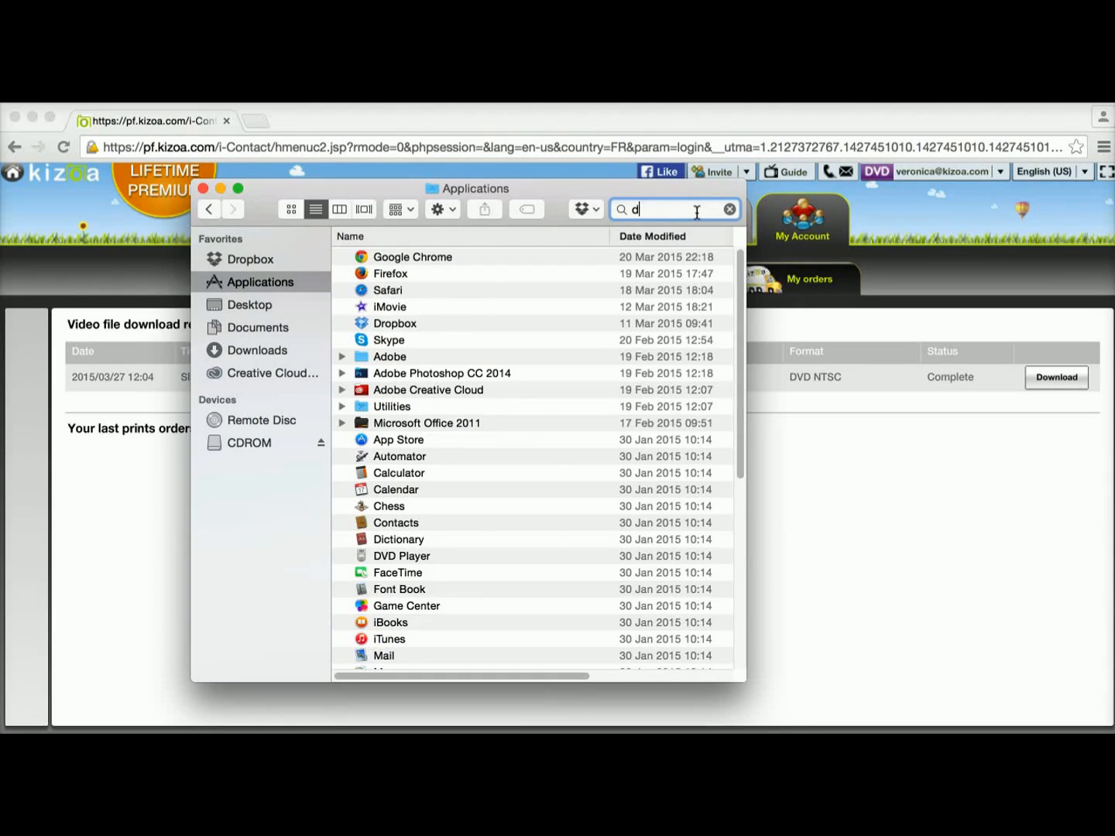
{"action": "type", "text": "disk utility"}
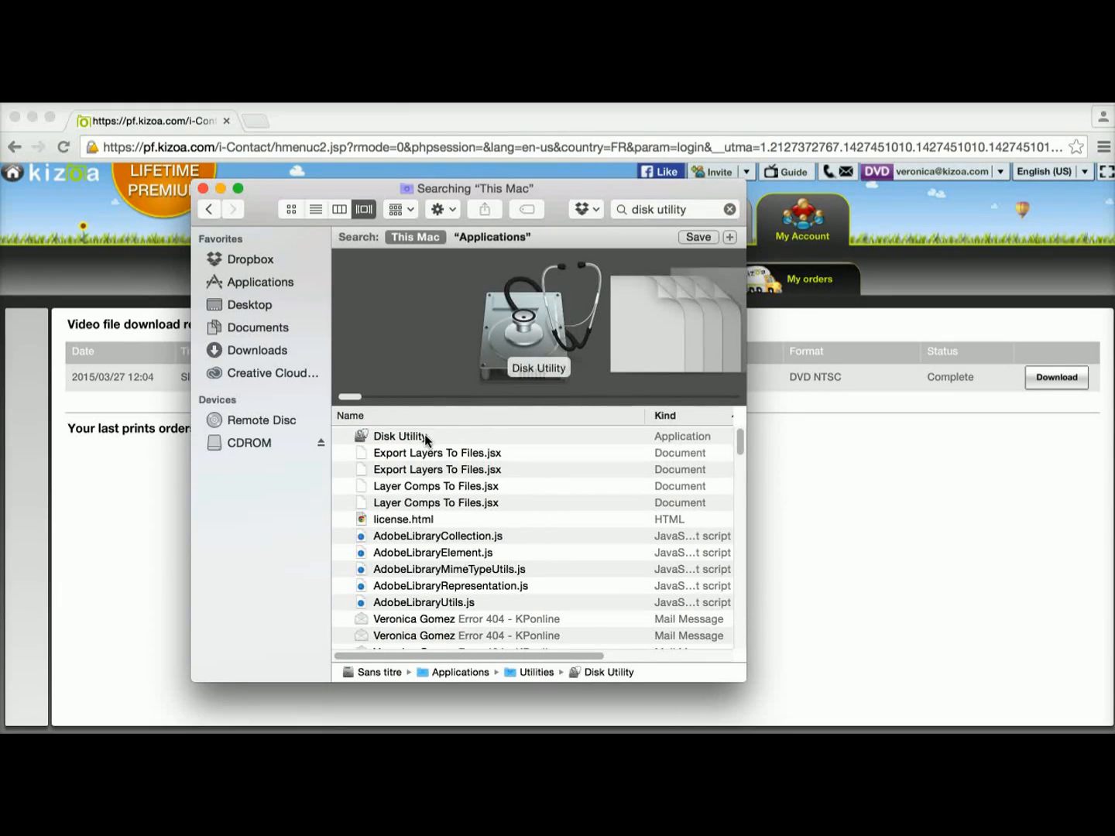
{"action": "left_click", "coordinate": [399, 437]}
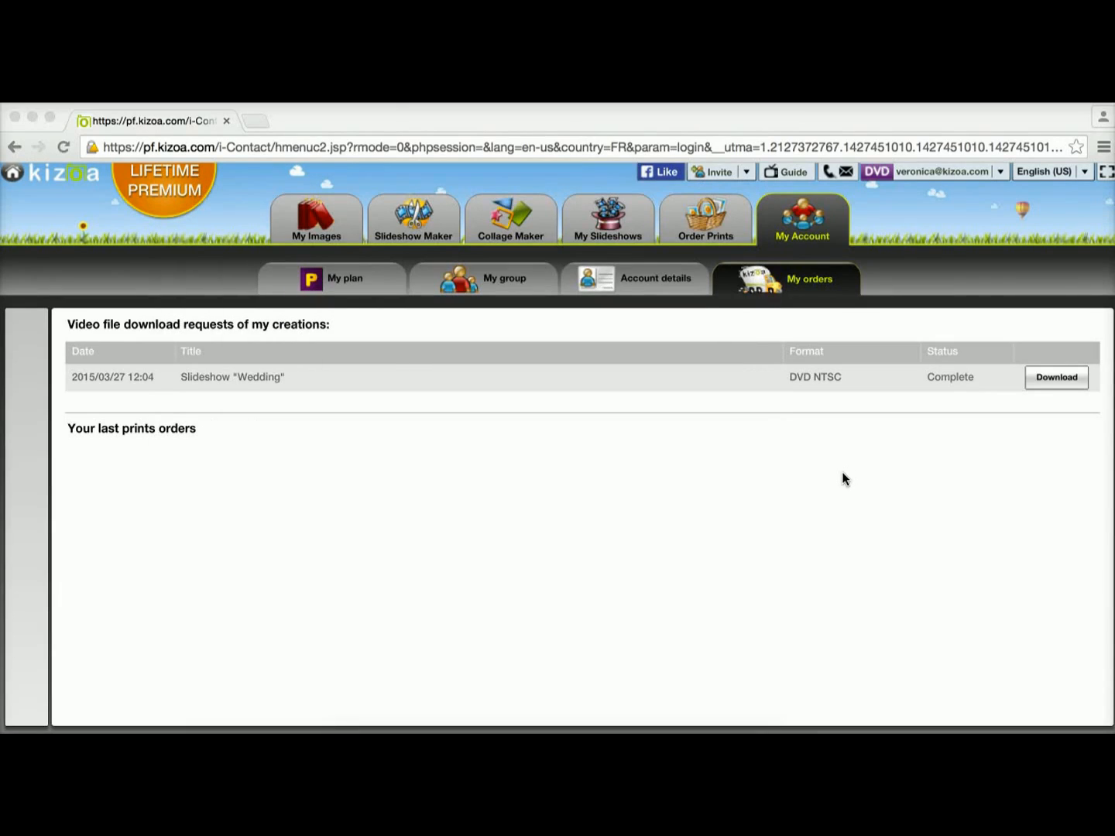
{"action": "mouse_move", "coordinate": [963, 297]}
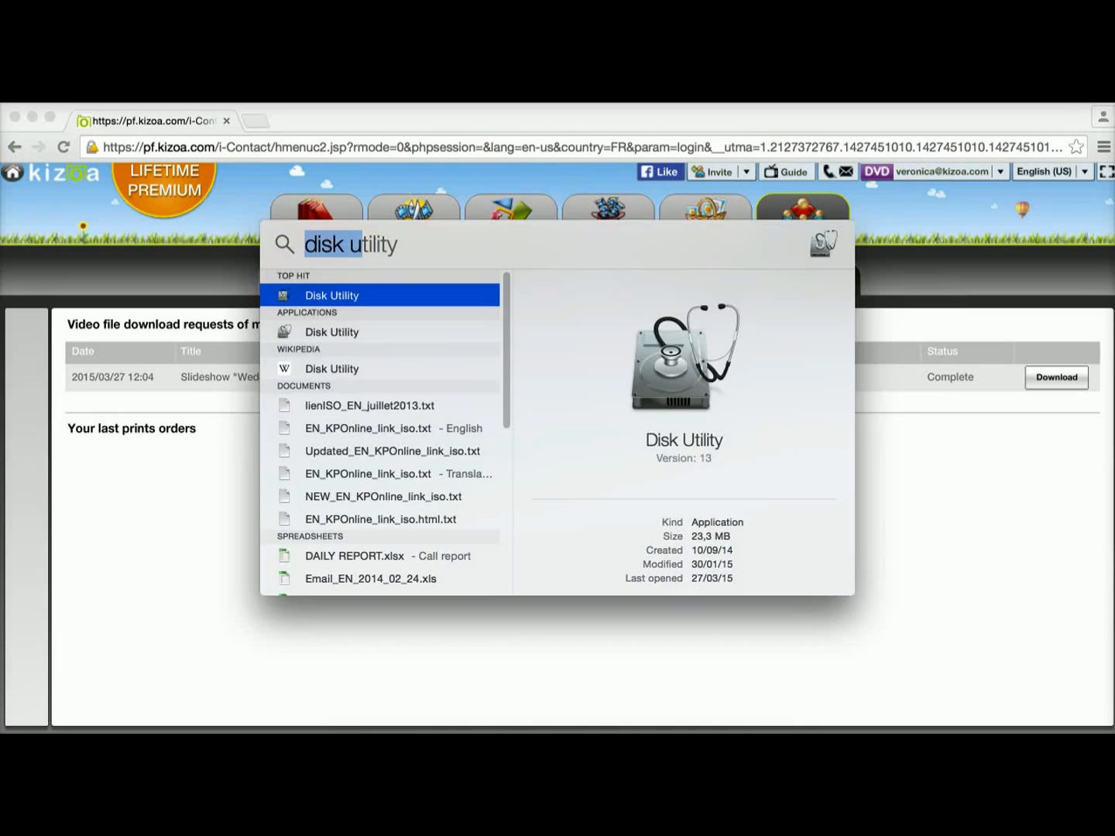
{"action": "mouse_move", "coordinate": [415, 246]}
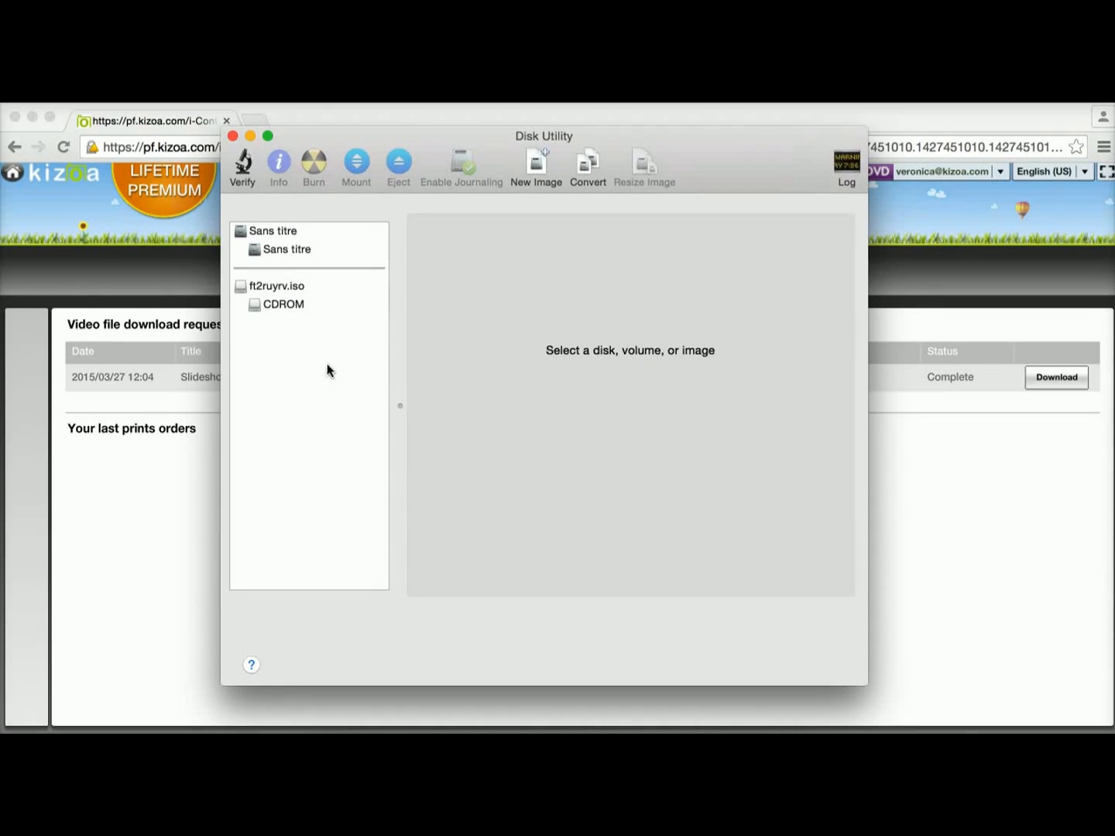
Select ft2ruyrv.iso to view its First Aid tab and 34.7 MB read-only capacity.
{"action": "left_click", "coordinate": [276, 287]}
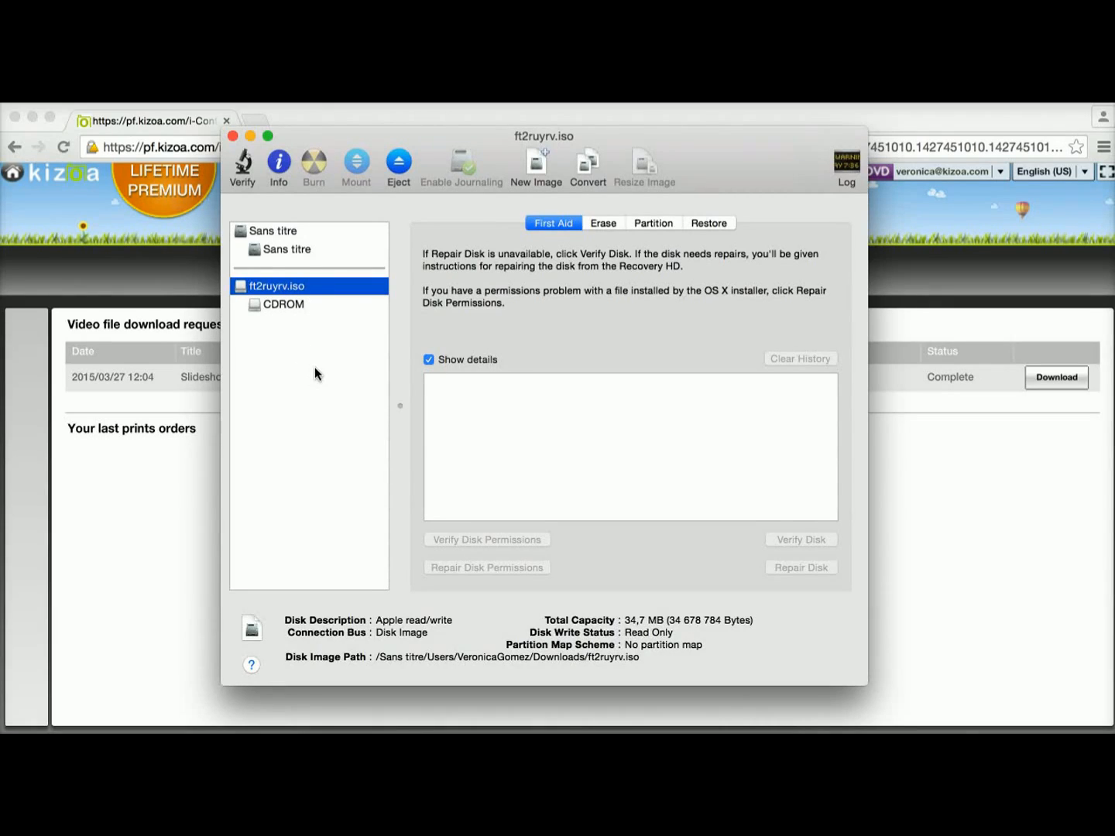
{"action": "mouse_move", "coordinate": [301, 319]}
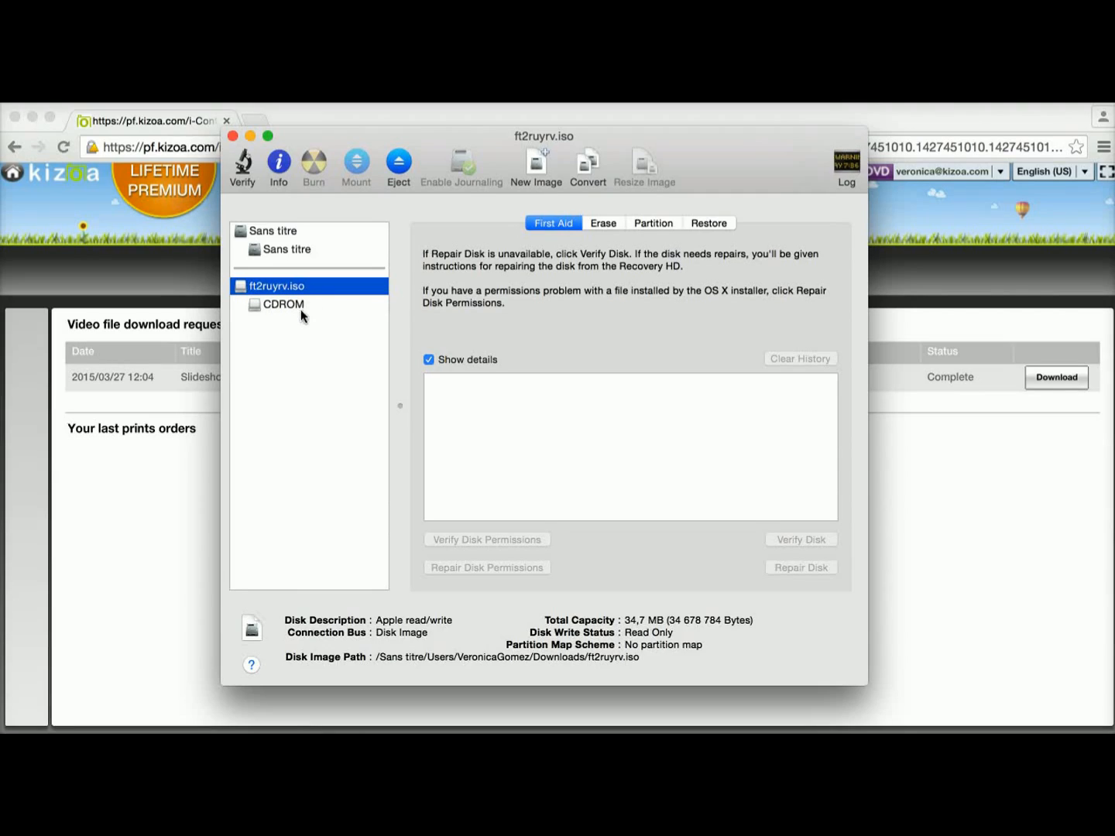
{"action": "mouse_move", "coordinate": [359, 304]}
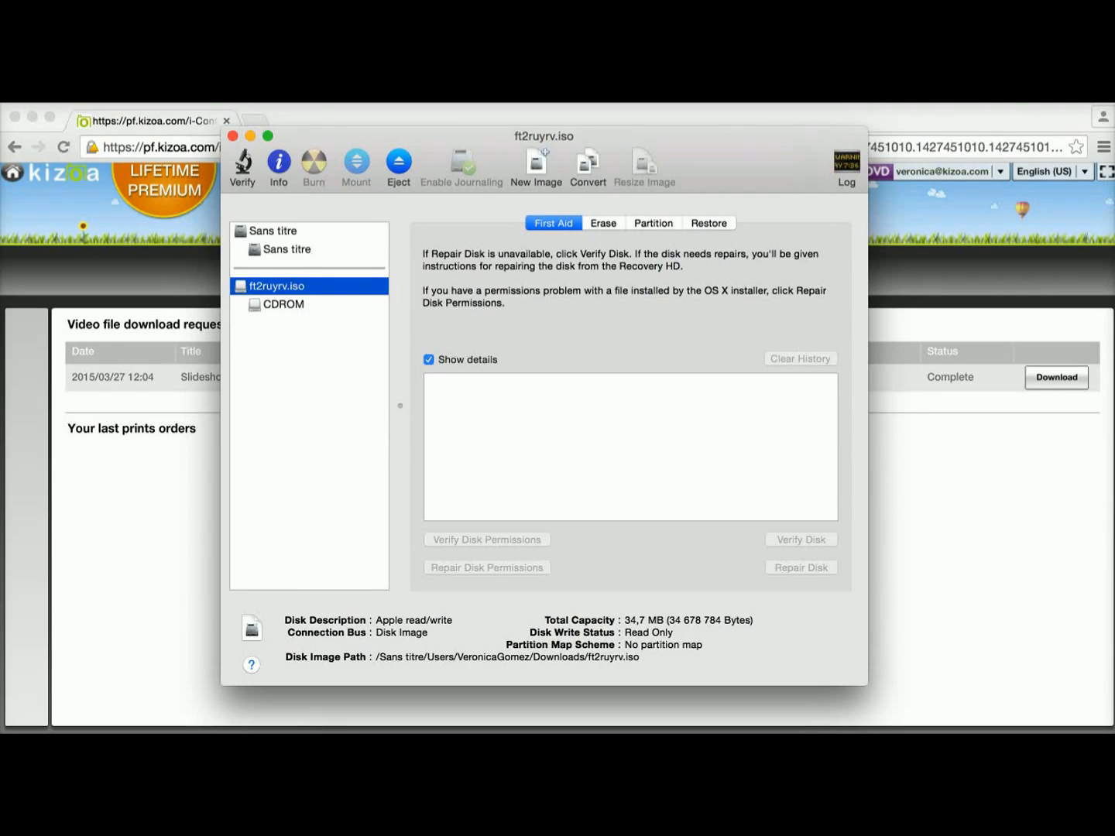
{"action": "left_click", "coordinate": [194, 144]}
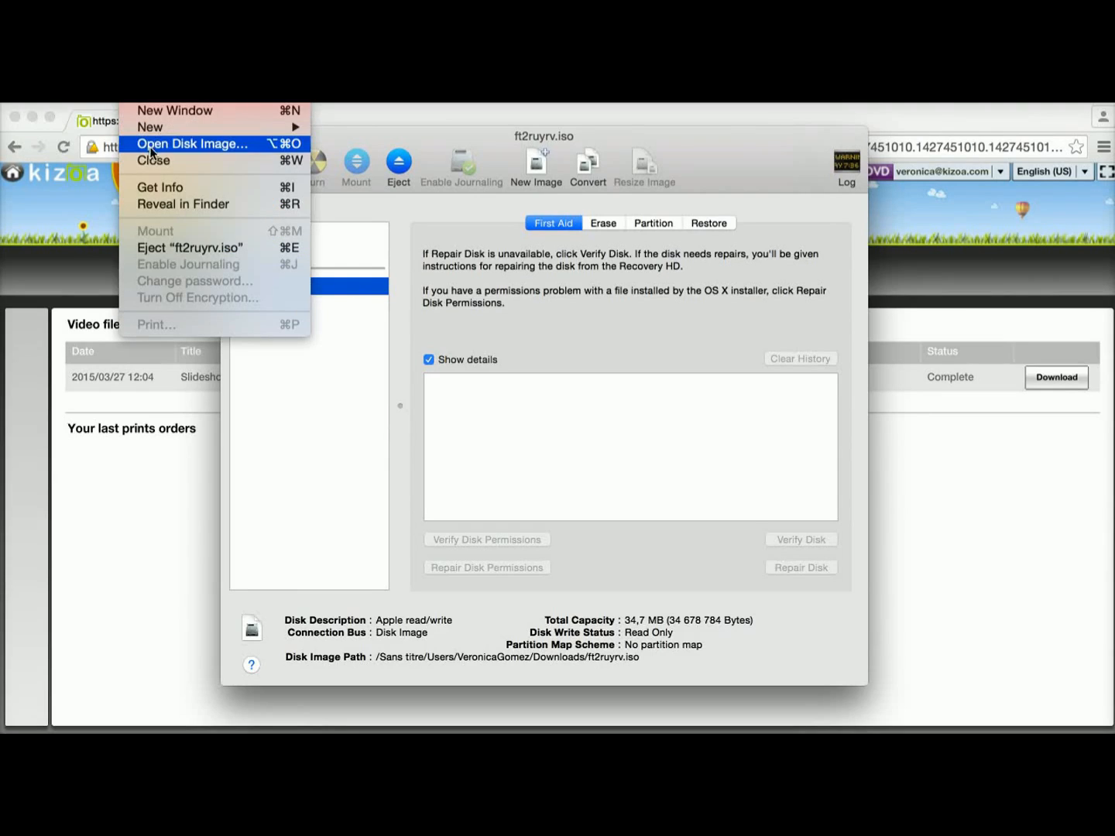
Open Disk Image… and attach ft2ruyrv.iso from the Downloads folder.
{"action": "left_click", "coordinate": [192, 144]}
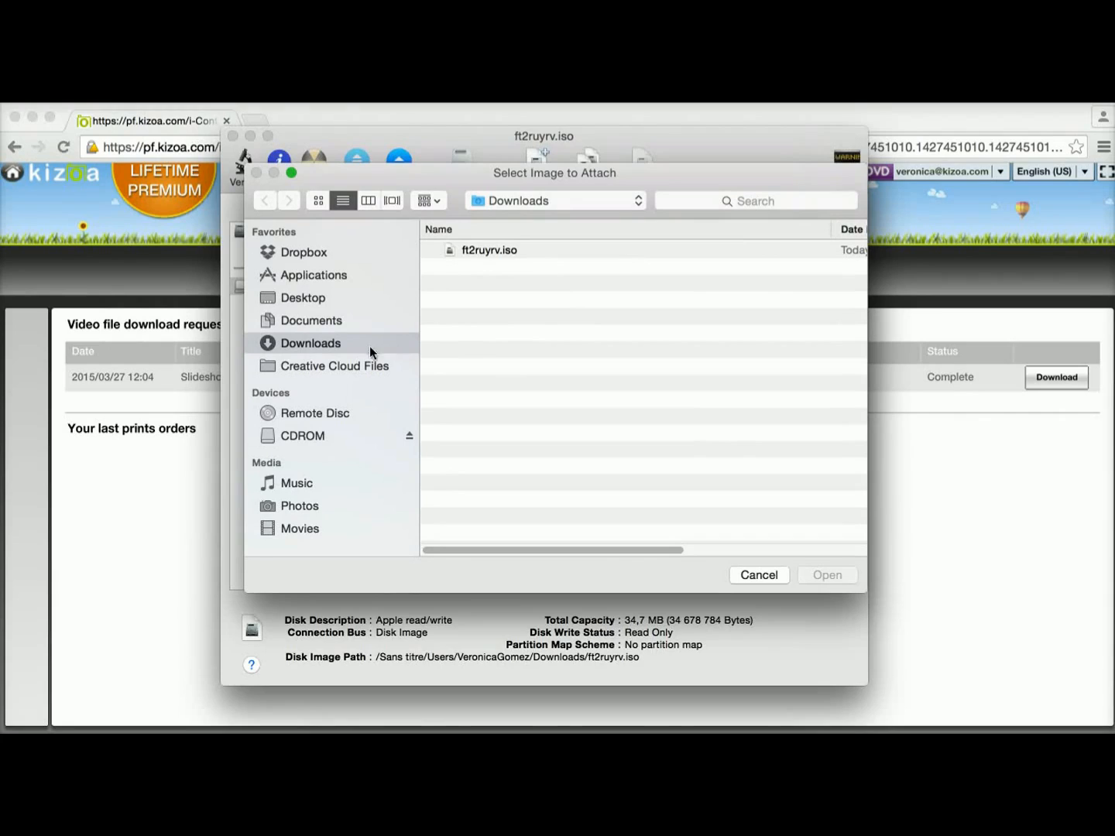
{"action": "left_click", "coordinate": [488, 250]}
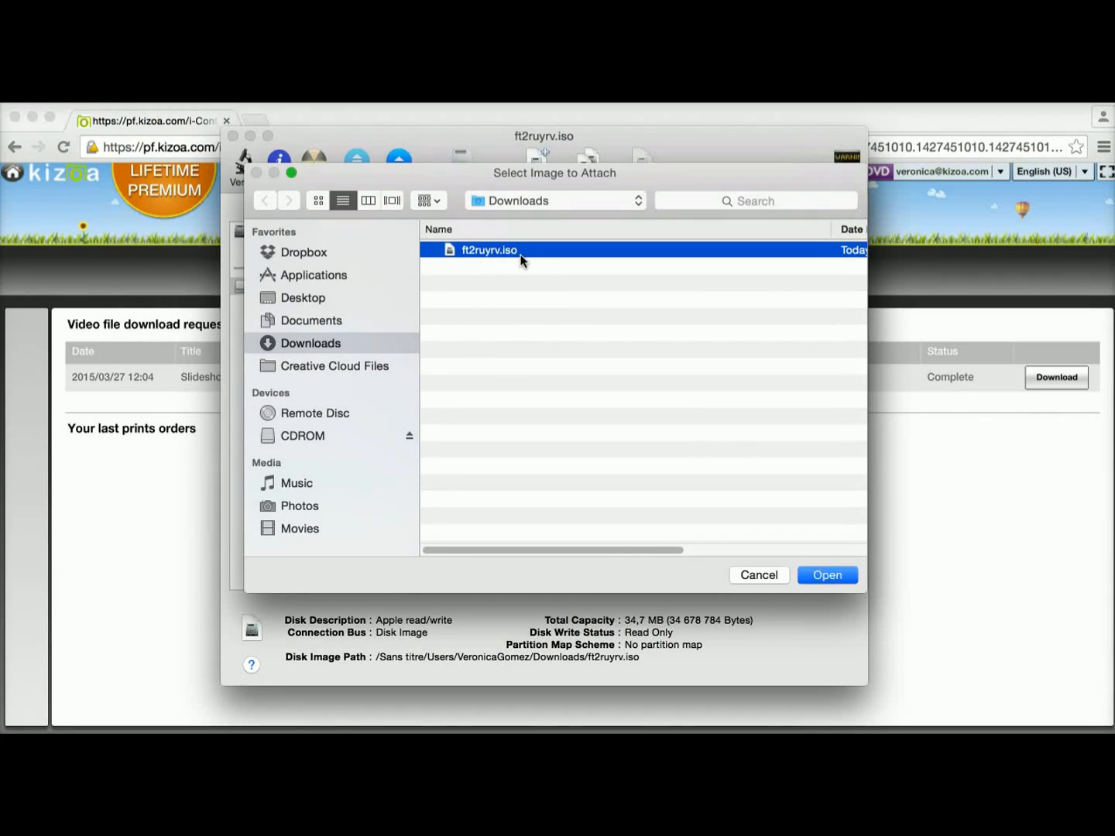
{"action": "mouse_move", "coordinate": [811, 612]}
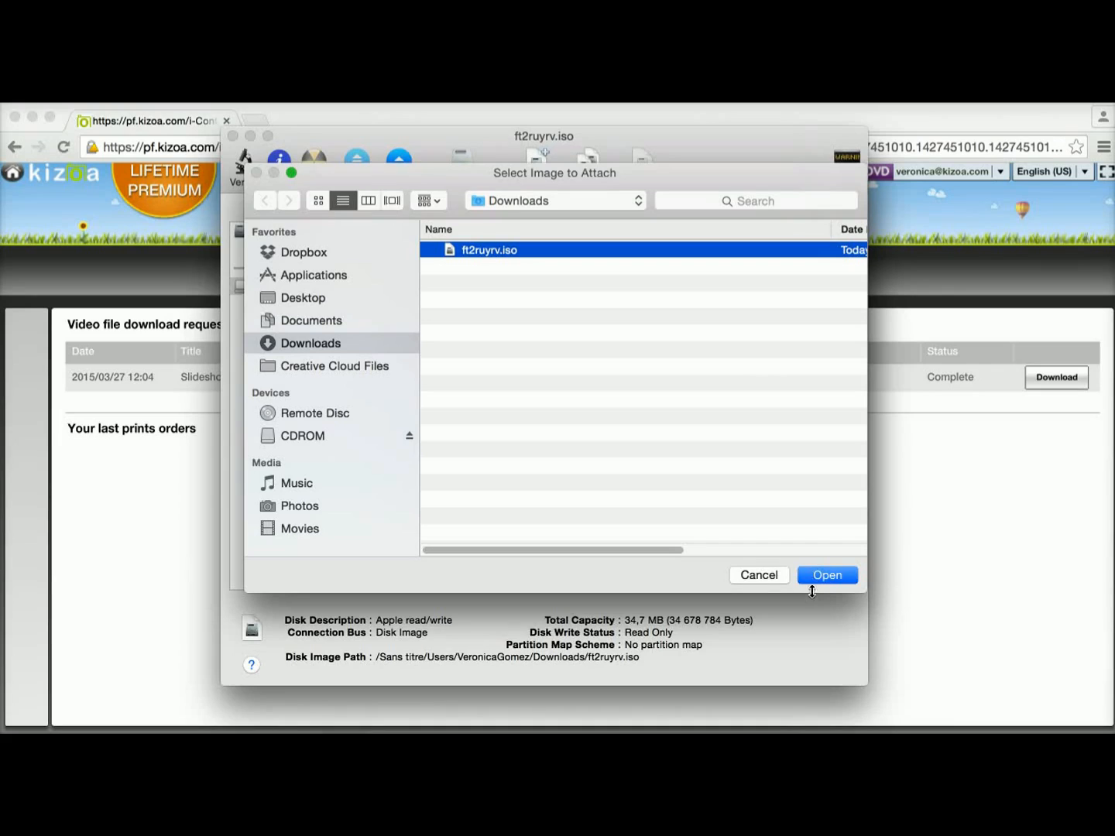
{"action": "left_click", "coordinate": [826, 574]}
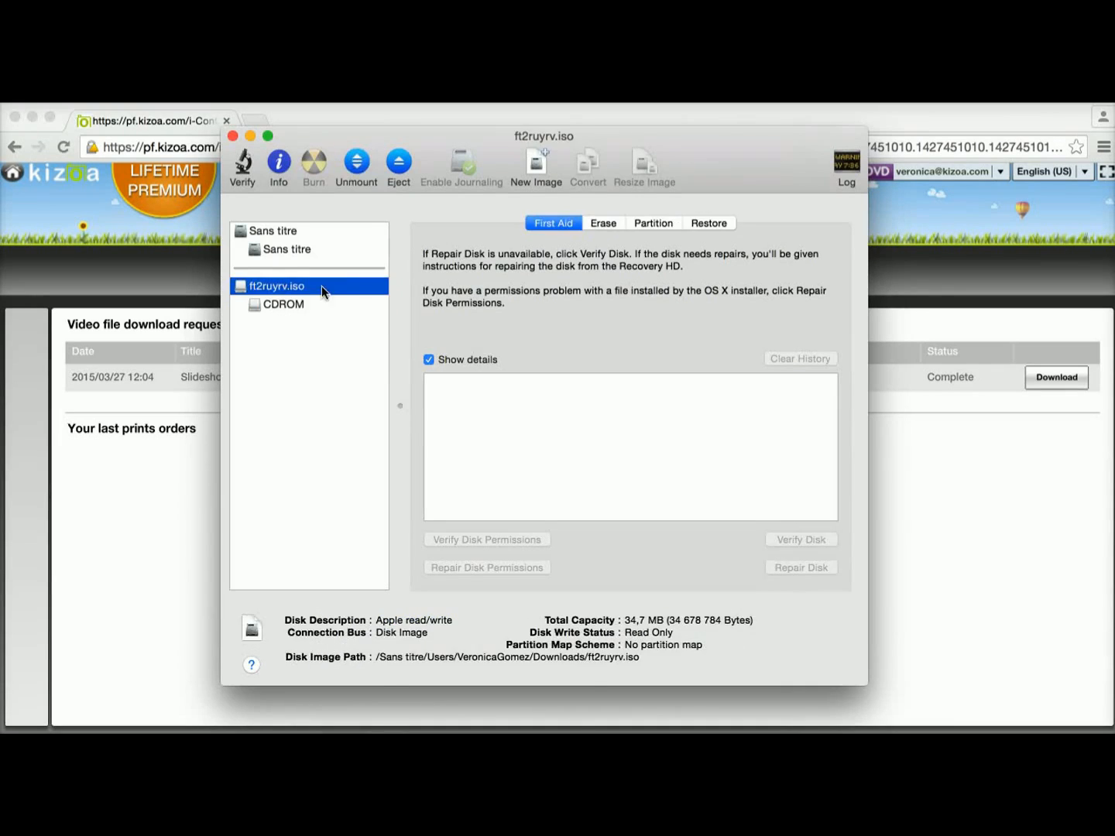
Select the ft2ruyrv.iso image so it is ready for the Burn command.
{"action": "left_click", "coordinate": [355, 164]}
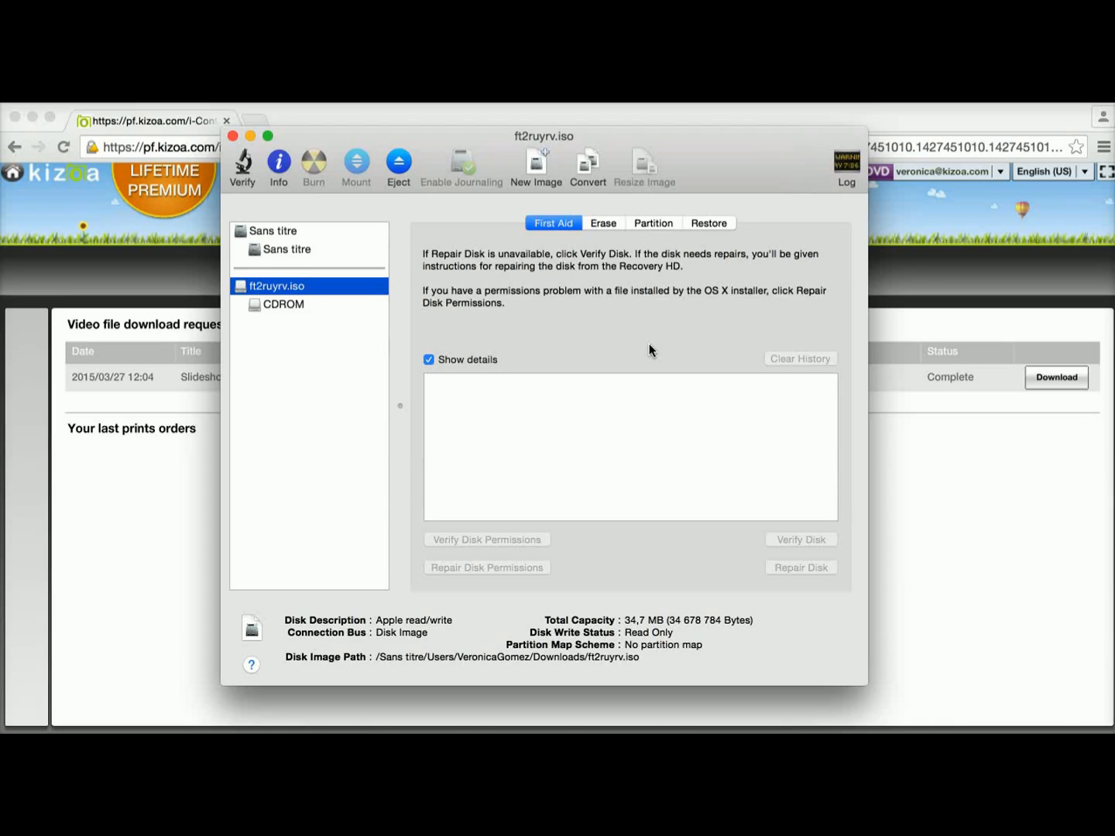
{"action": "mouse_move", "coordinate": [334, 208]}
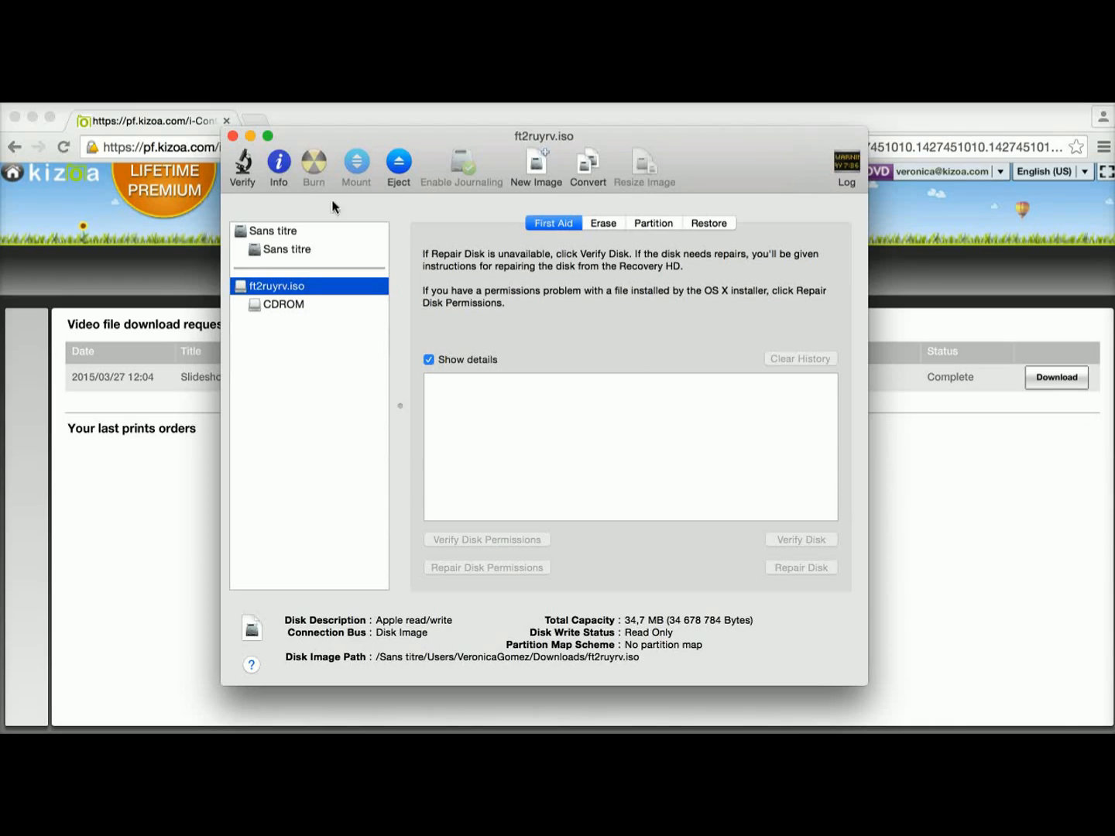
{"action": "mouse_move", "coordinate": [312, 183]}
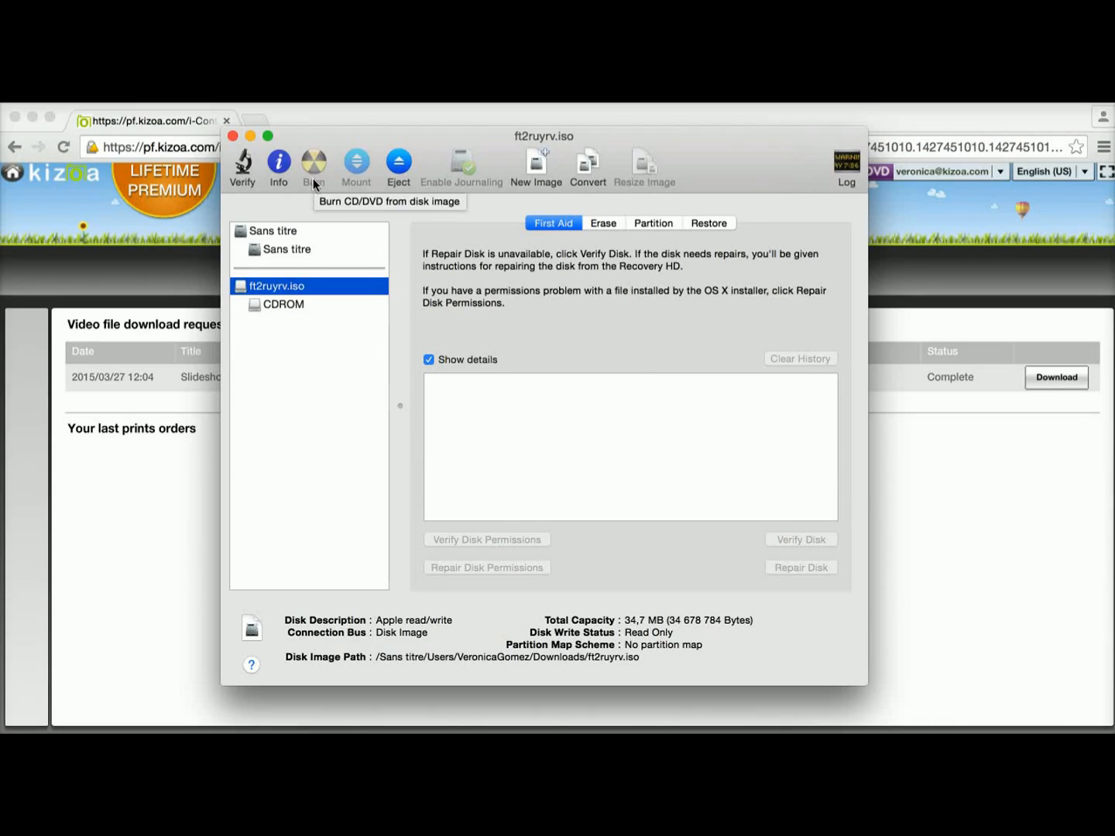